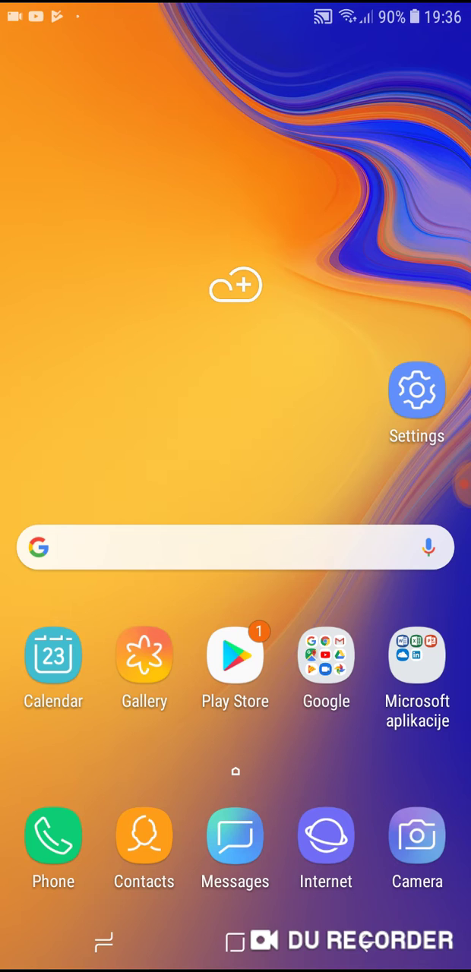
- Open the Phone app and dial *#0808# to launch the USBSettings menu
{"action": "left_click", "coordinate": [53, 836]}
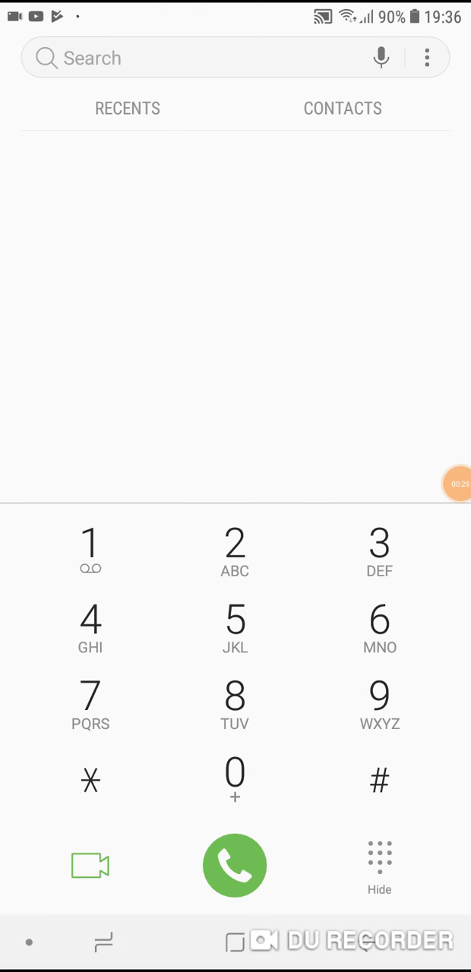
{"action": "left_click", "coordinate": [91, 780]}
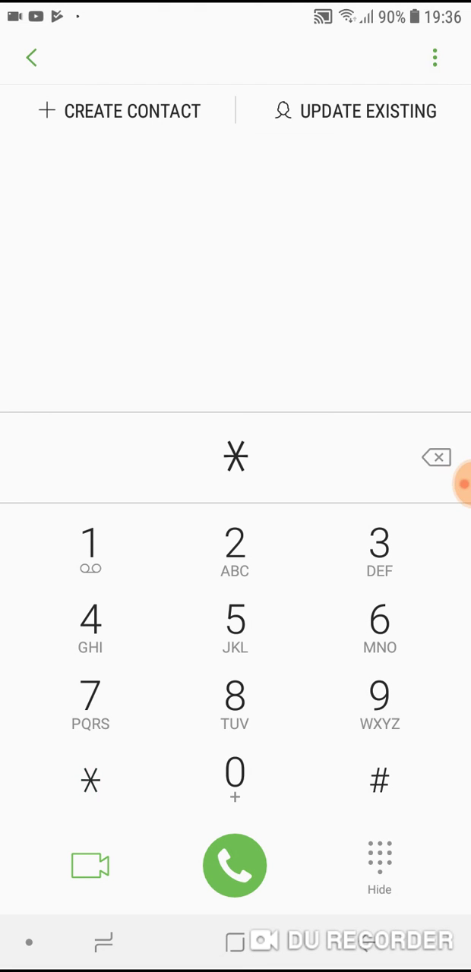
{"action": "left_click", "coordinate": [379, 780]}
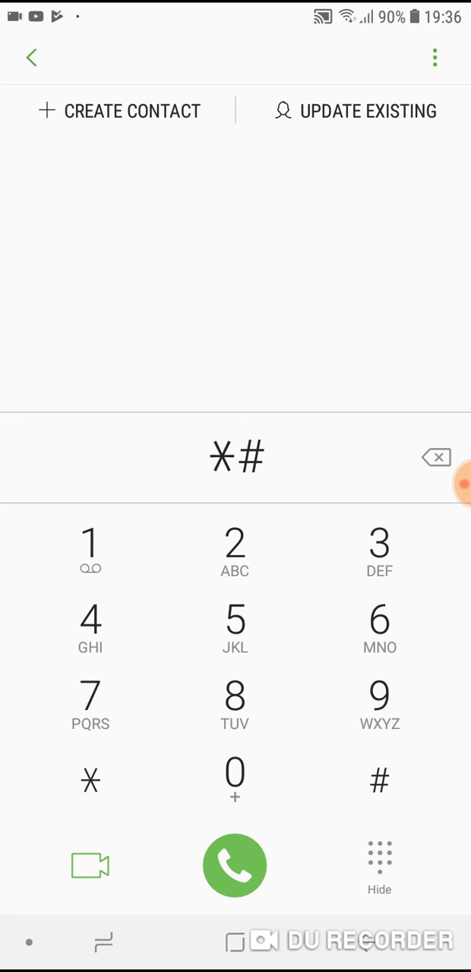
{"action": "left_click", "coordinate": [235, 697]}
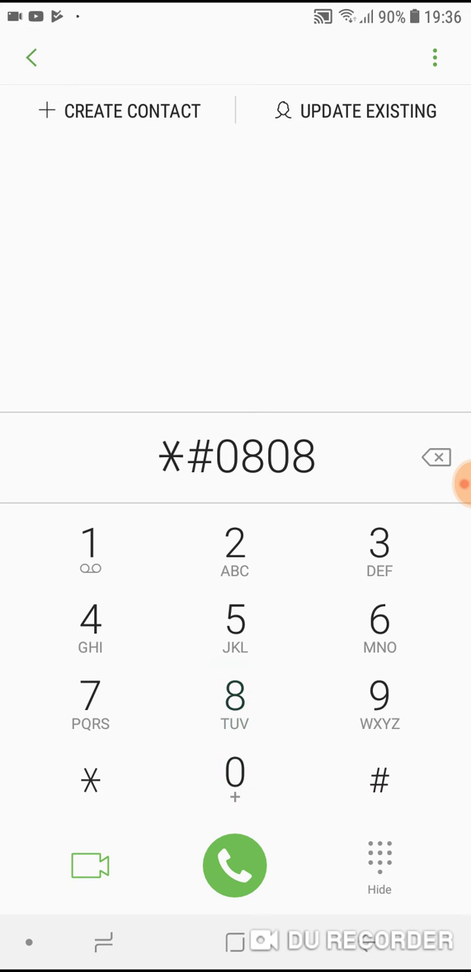
{"action": "left_click", "coordinate": [235, 866]}
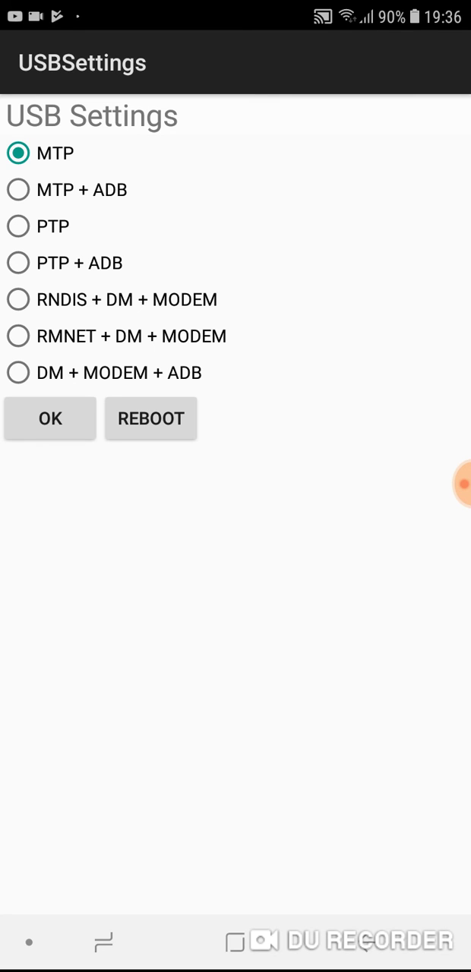
- Switch the USB mode to PTP and confirm, then switch back to MTP
{"action": "left_click", "coordinate": [18, 225]}
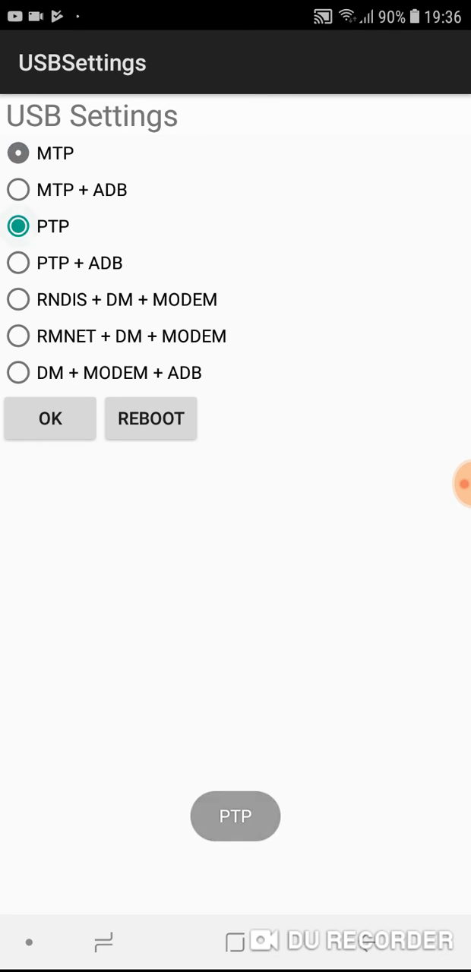
{"action": "left_click", "coordinate": [18, 225]}
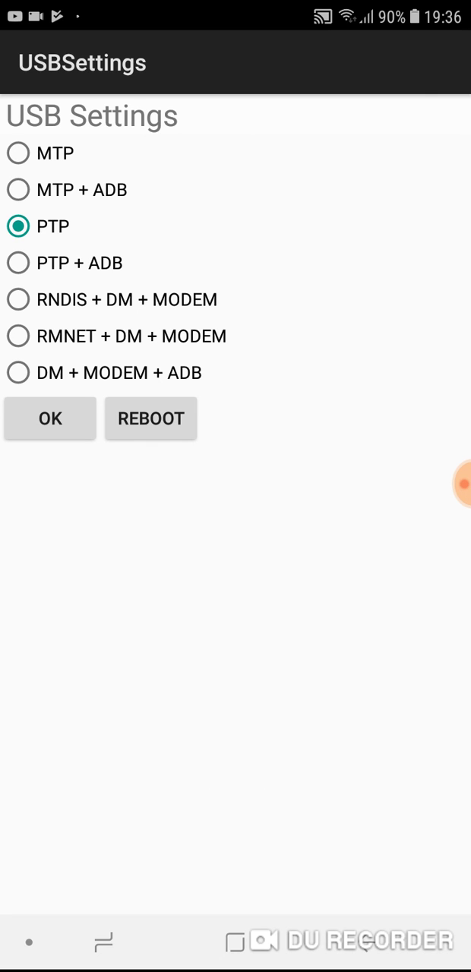
{"action": "left_click", "coordinate": [18, 153]}
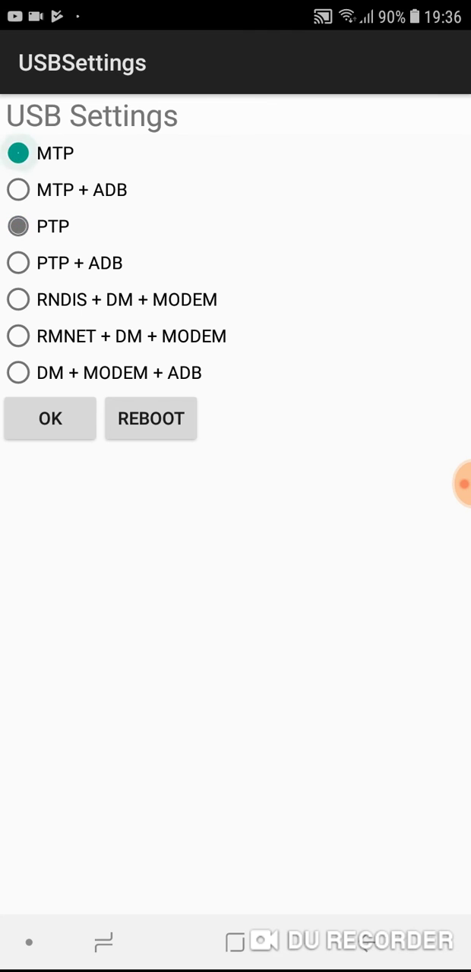
{"action": "left_click", "coordinate": [18, 153]}
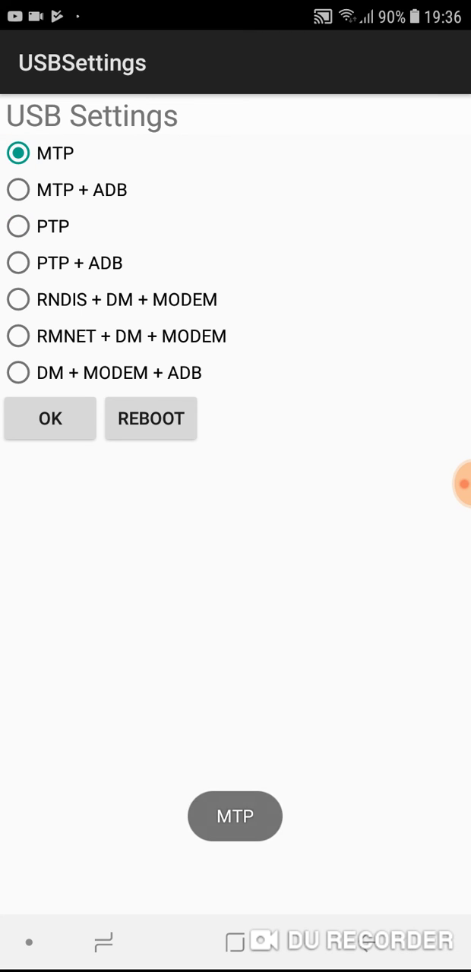